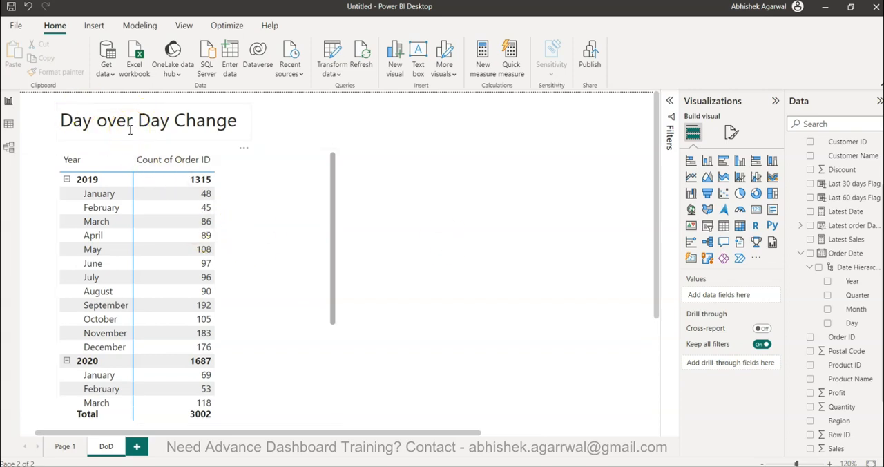
- Select the matrix and add Day to its rows so December expands into daily counts
click(191, 179)
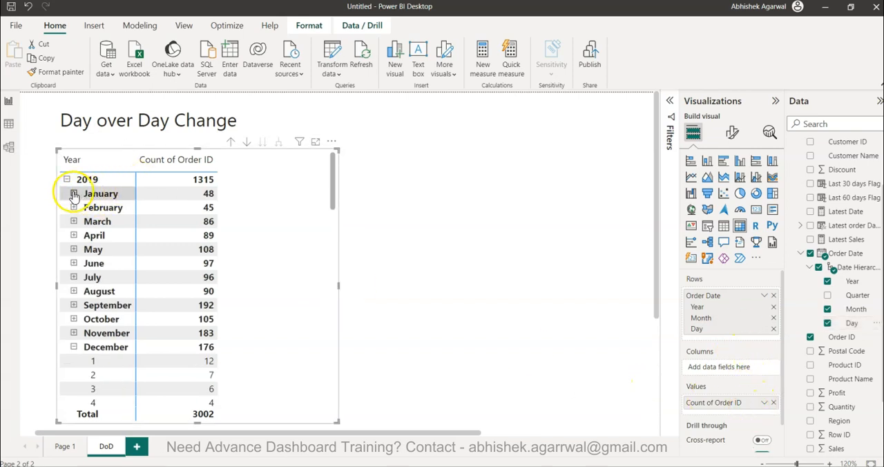
- Expand January 2019 in the matrix into its daily Order ID counts
click(72, 193)
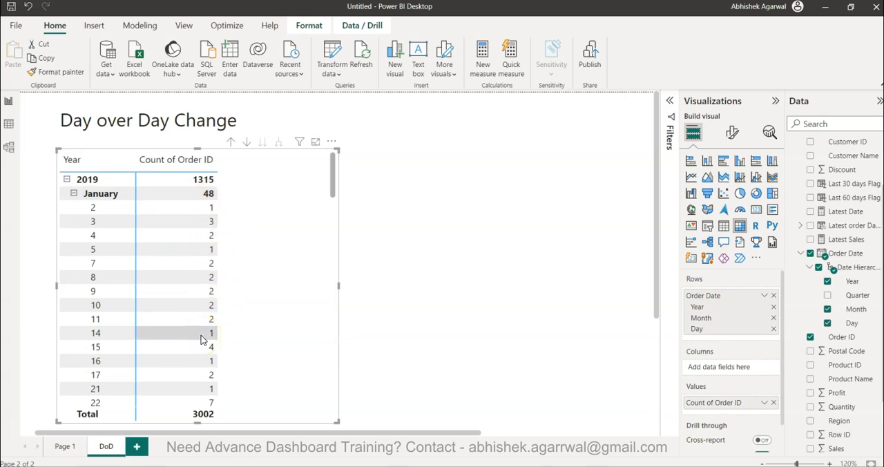
mouse_move(206, 249)
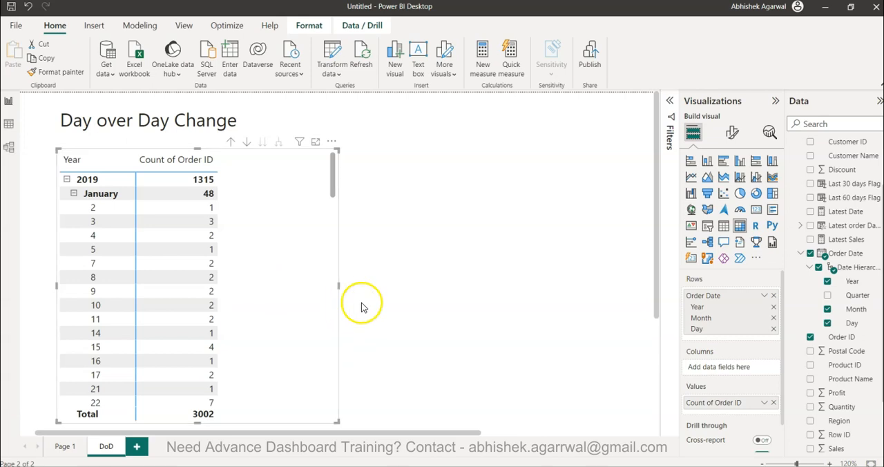
mouse_move(477, 270)
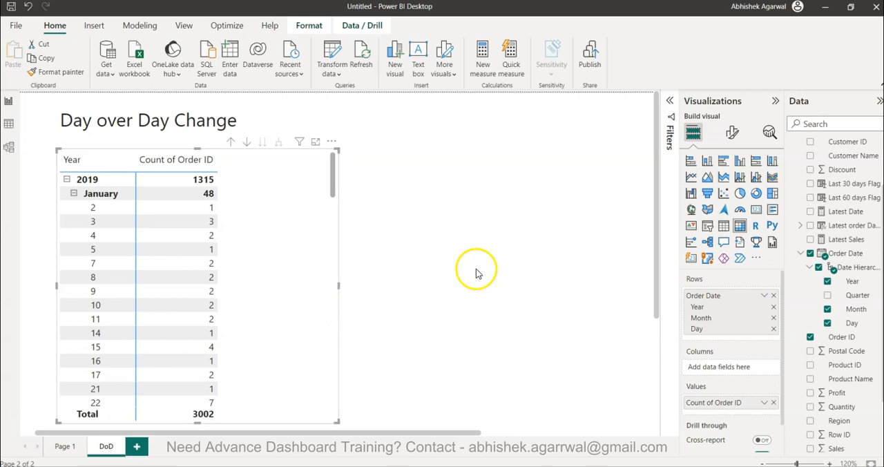
mouse_move(486, 260)
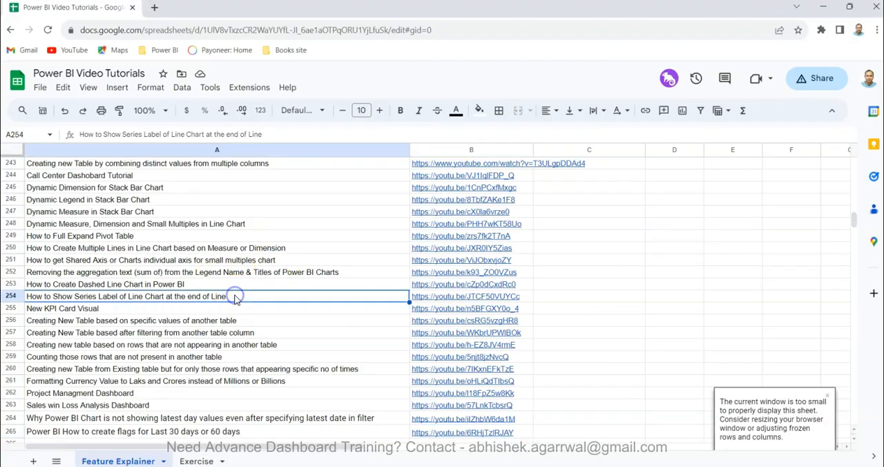
scroll(down, 3)
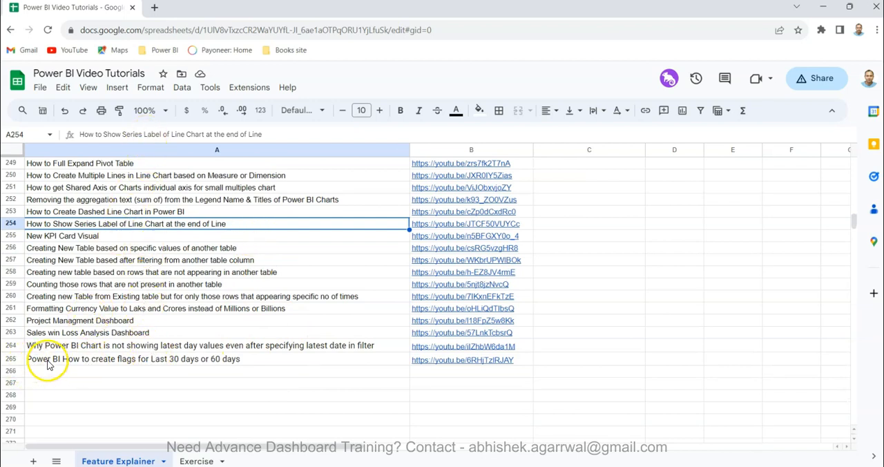
mouse_move(370, 188)
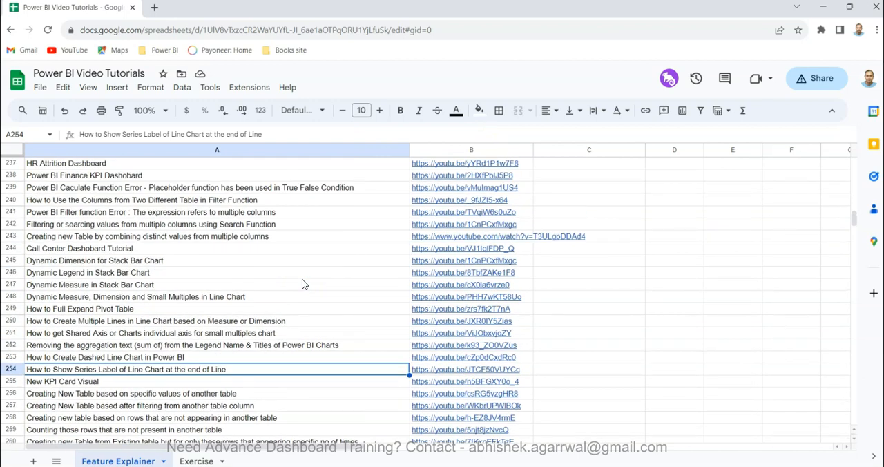
mouse_move(181, 271)
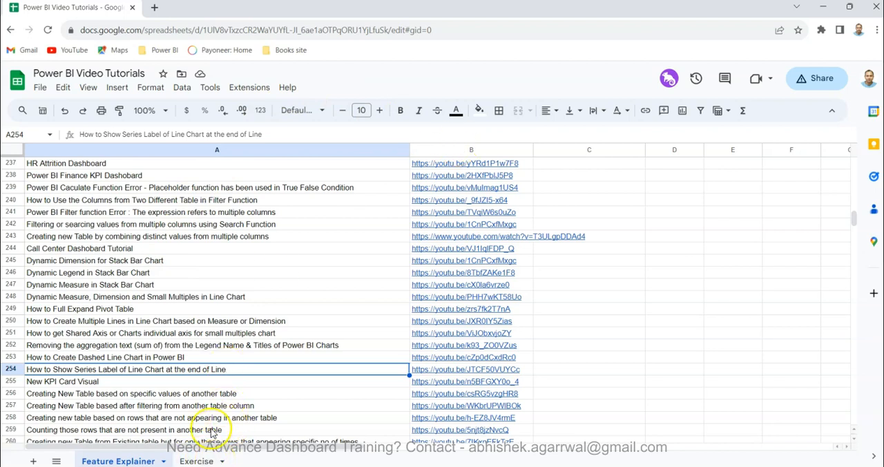
mouse_move(235, 279)
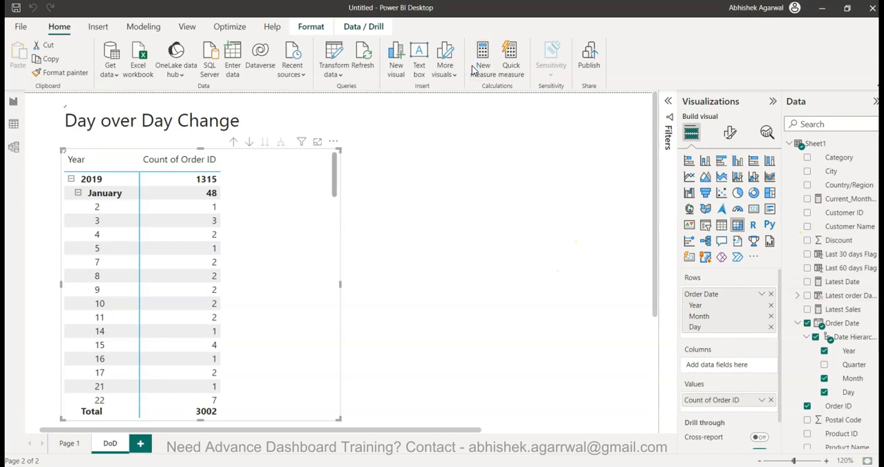
- Start a new measure 'previous day' as CALCULATE(DISTINCTCOUNT(Sheet1[Order ID])
click(481, 55)
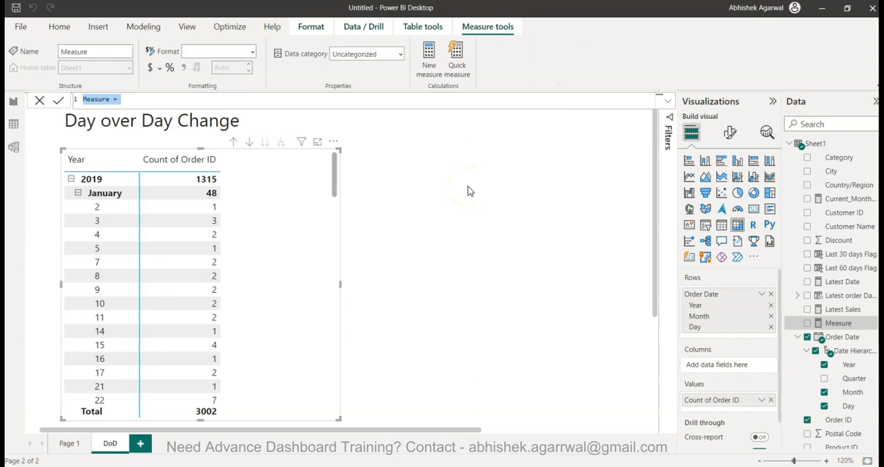
text(previous day =)
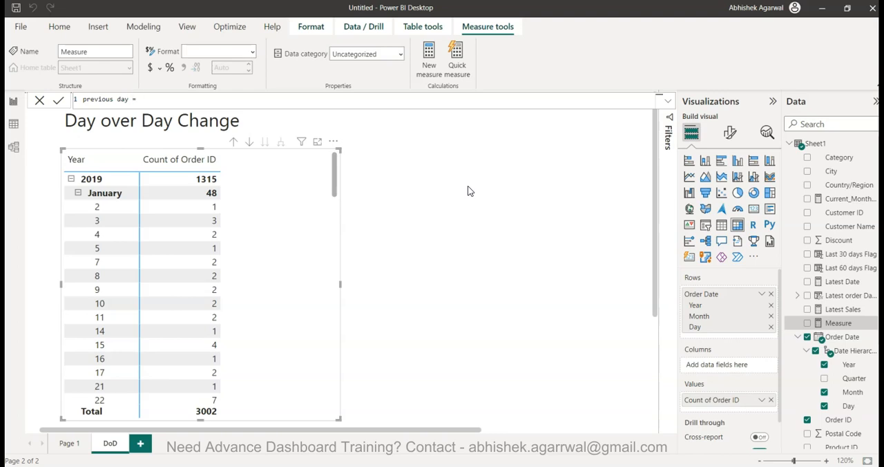
text(CALCULATE()
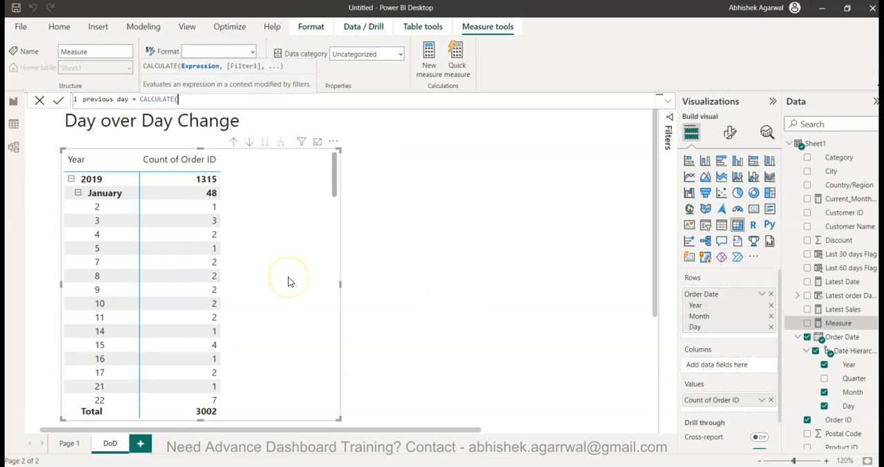
text(dis)
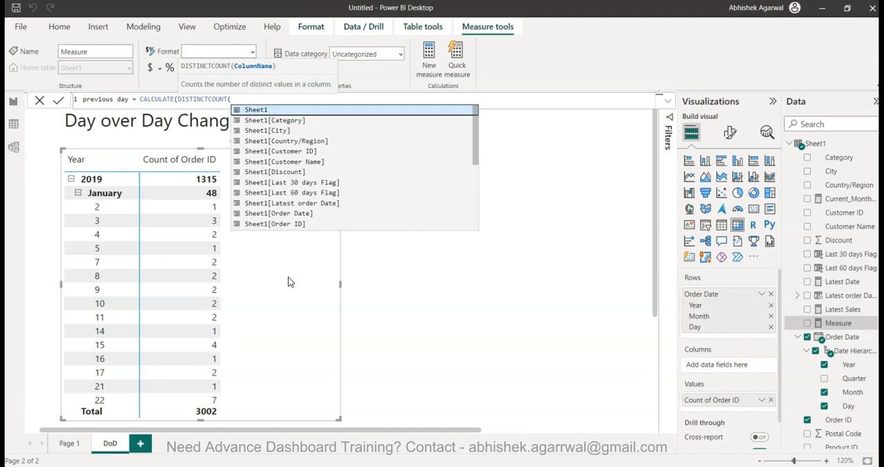
text(ord)
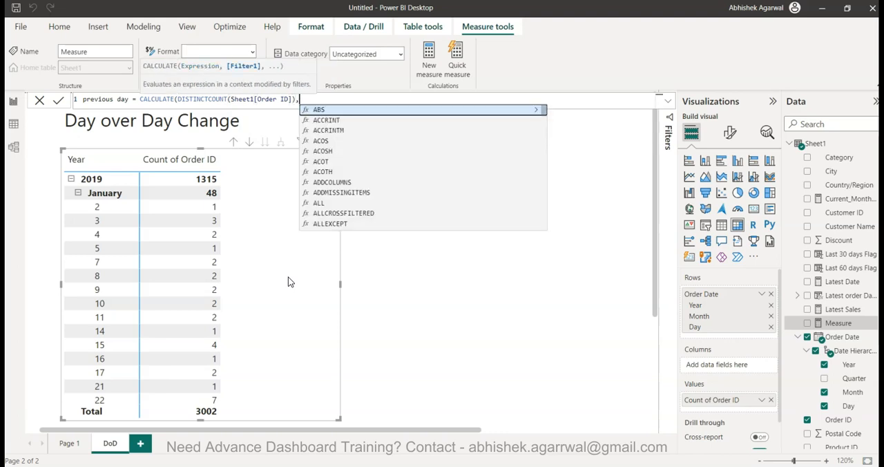
text(d)
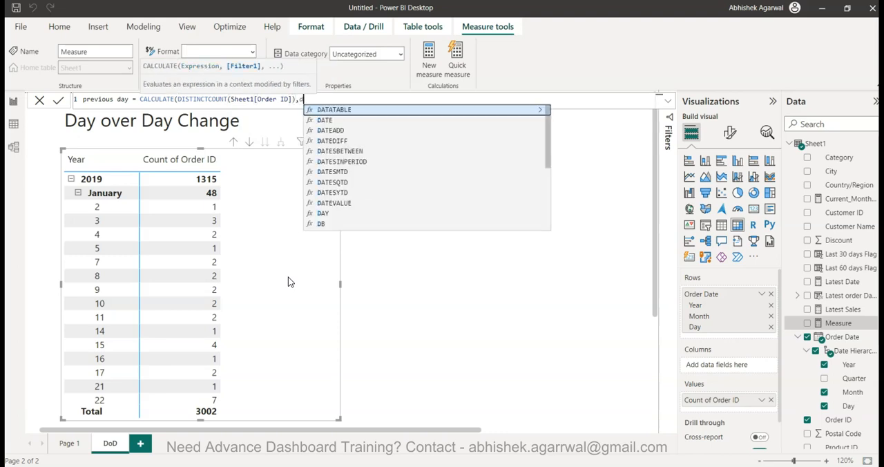
- Finish it with DATEADD(Sheet1[Order Date].[Date],-1,DAY) to shift the count back one day
text(ate)
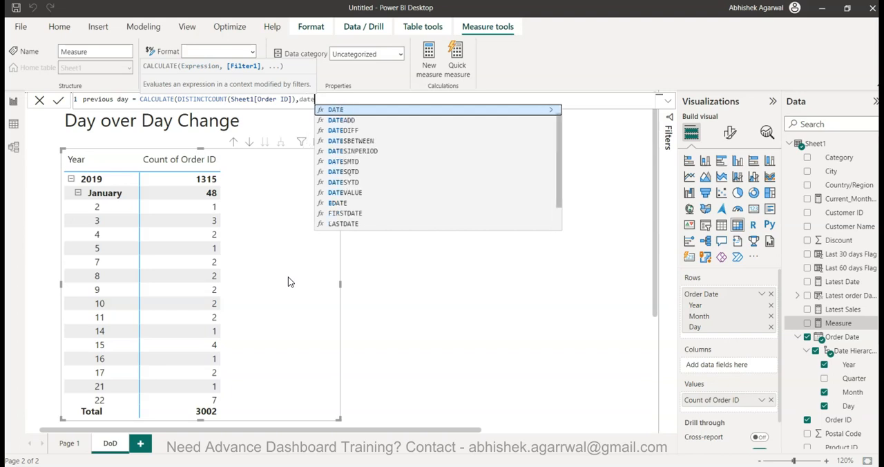
text(DATEADD()
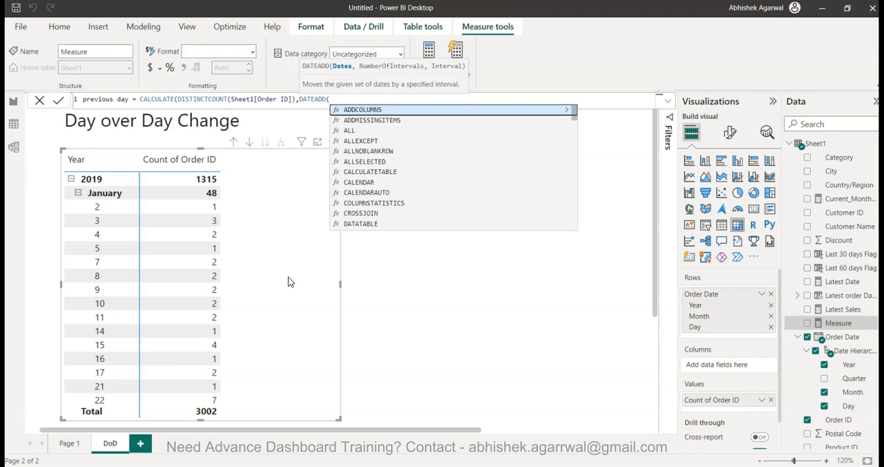
text(Sheet1[Order Date])
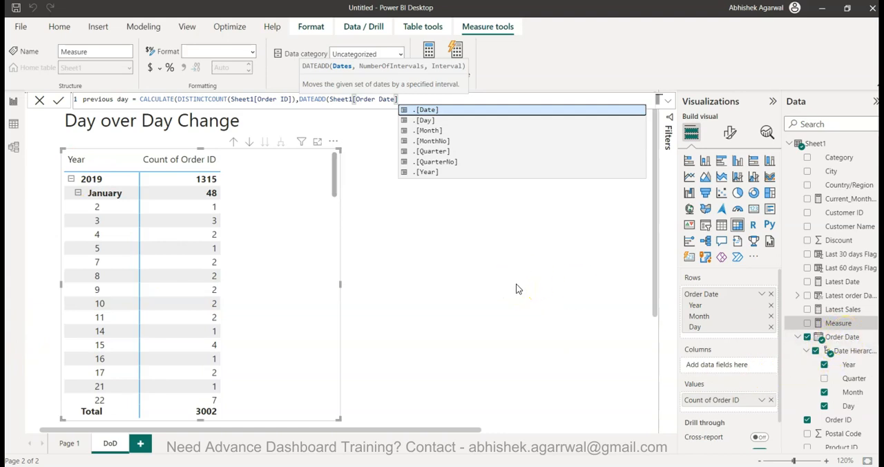
click(425, 109)
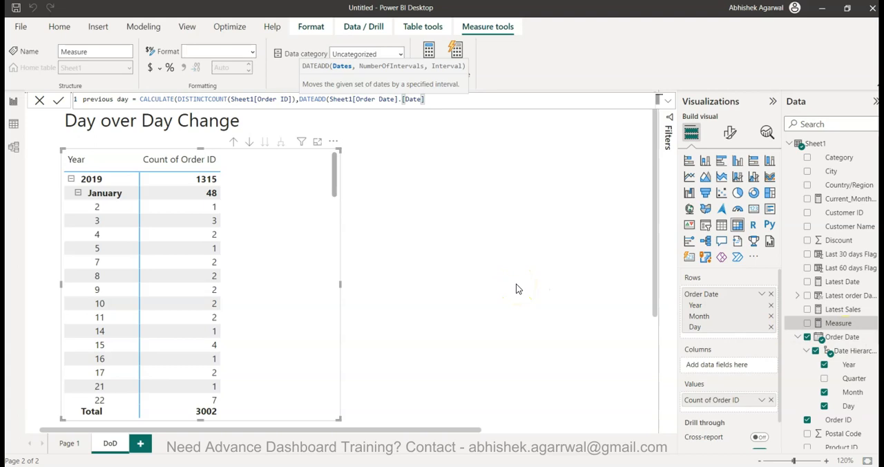
text(,)
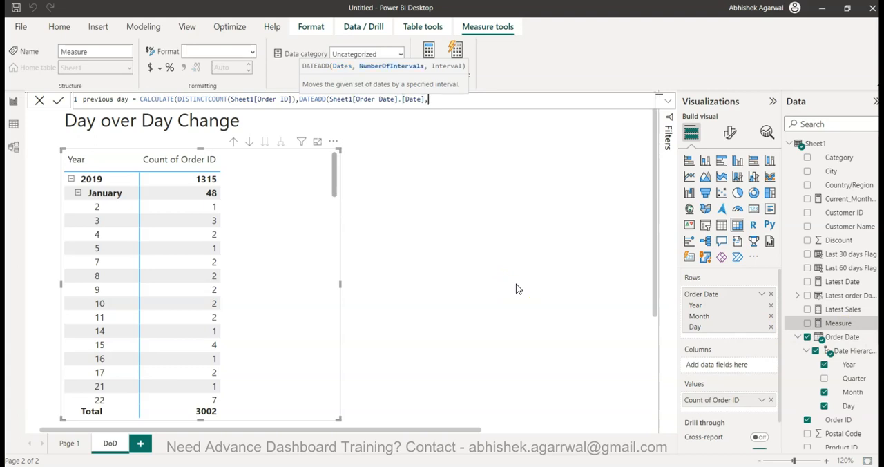
text(-)
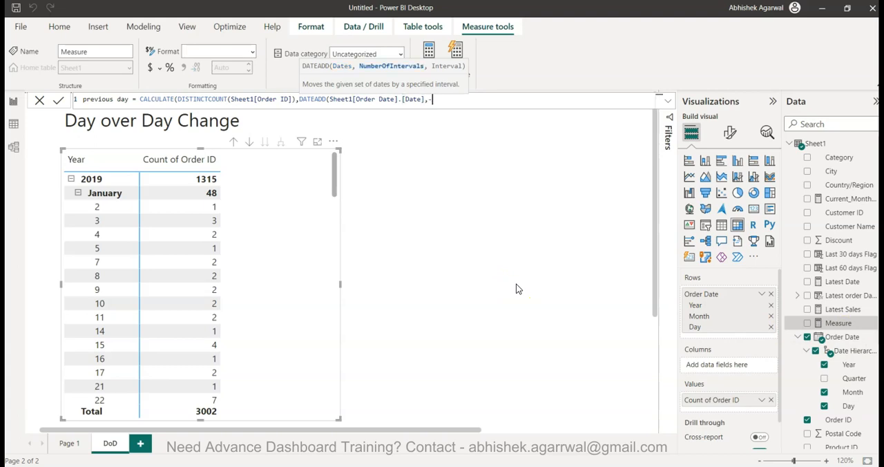
text(1,)
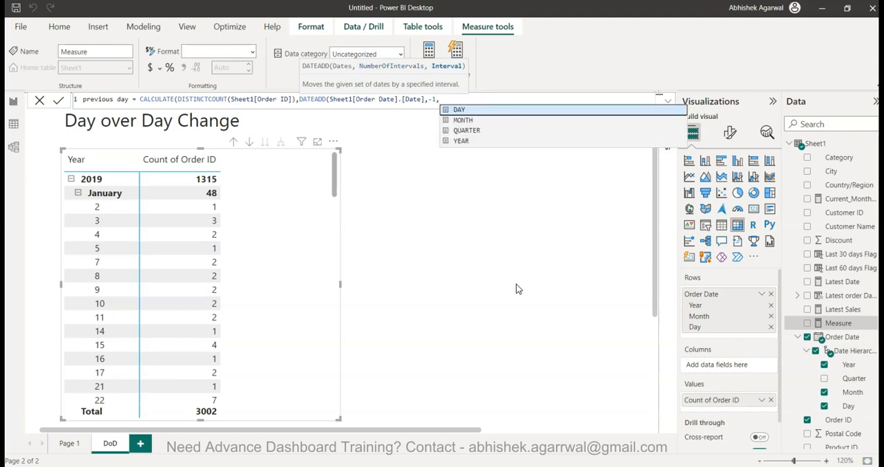
click(451, 110)
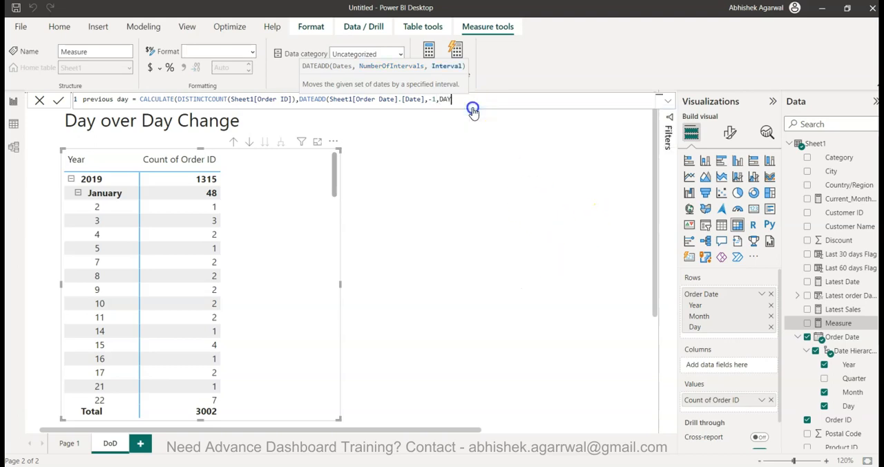
text()))
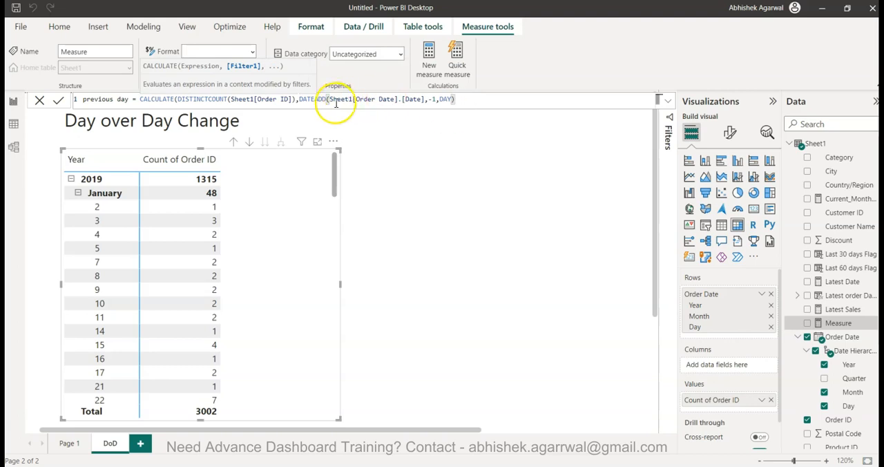
mouse_move(430, 130)
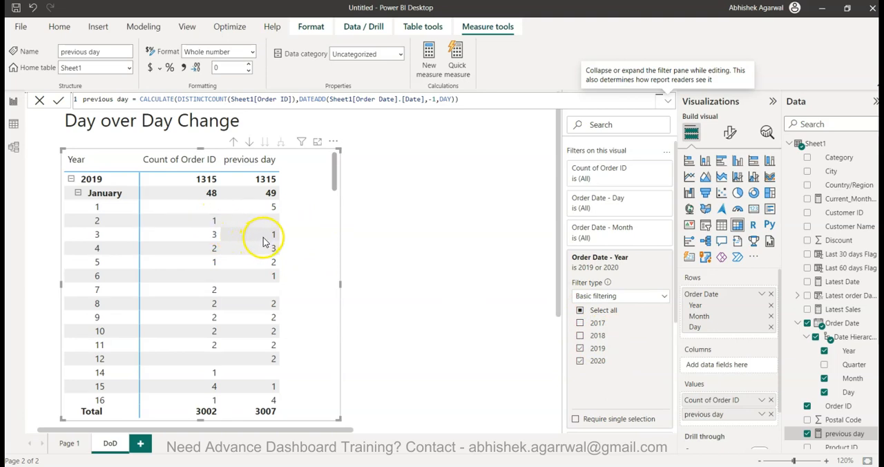
mouse_move(274, 260)
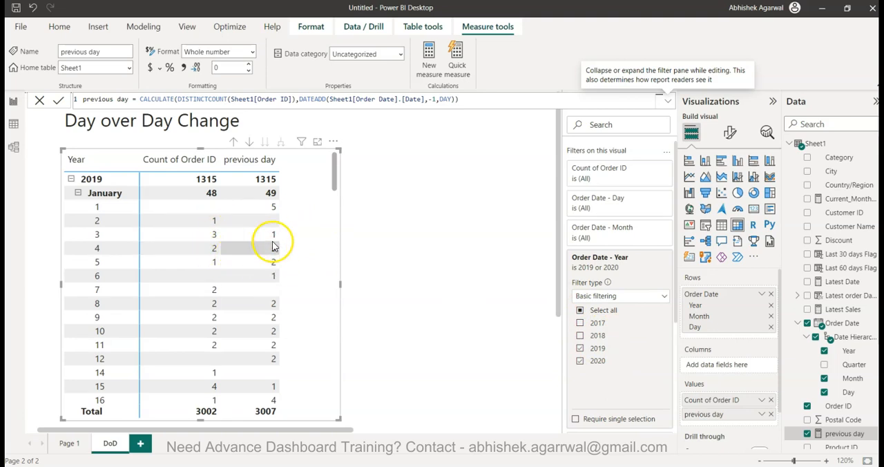
mouse_move(124, 233)
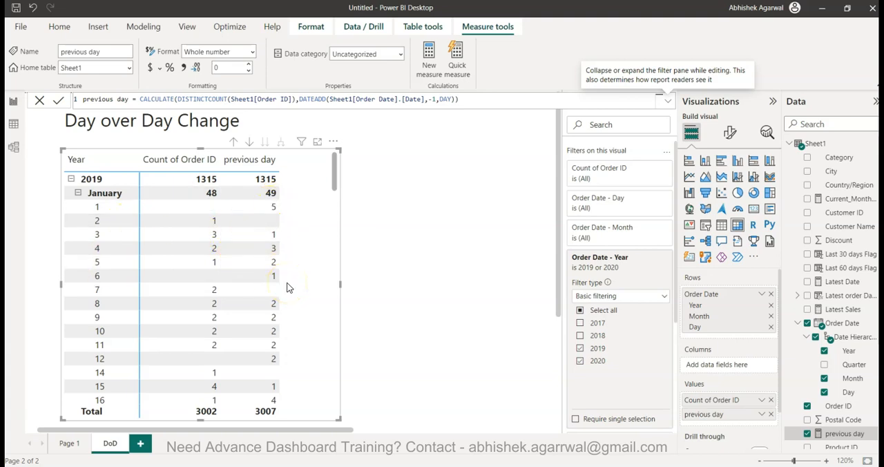
mouse_move(442, 310)
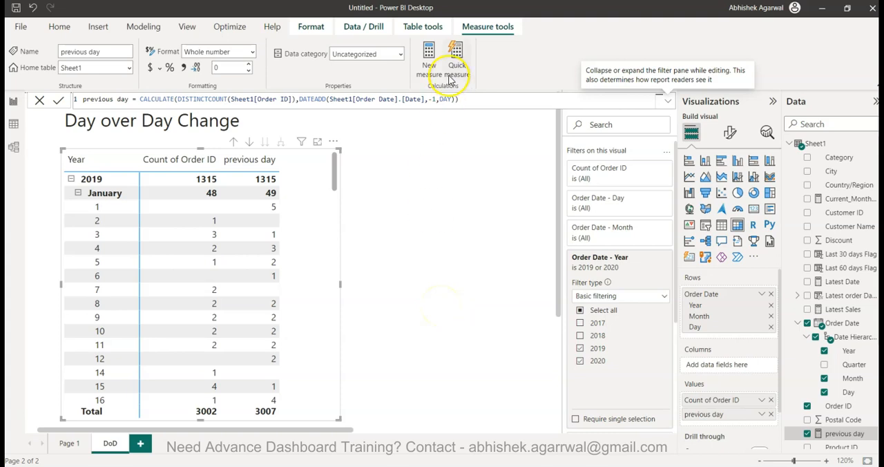
mouse_move(426, 77)
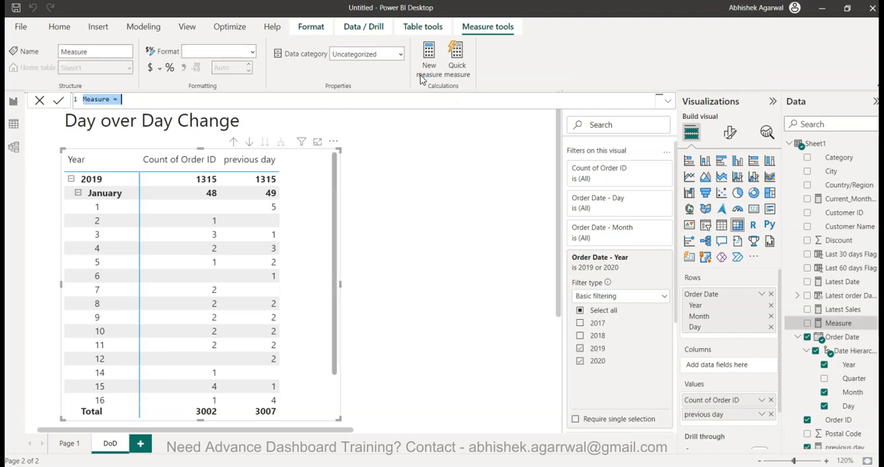
- Write DoD Change = DIVIDE(DISTINCTCOUNT(Sheet1[Order ID])-[previous day],[previous day])
text(DoD C)
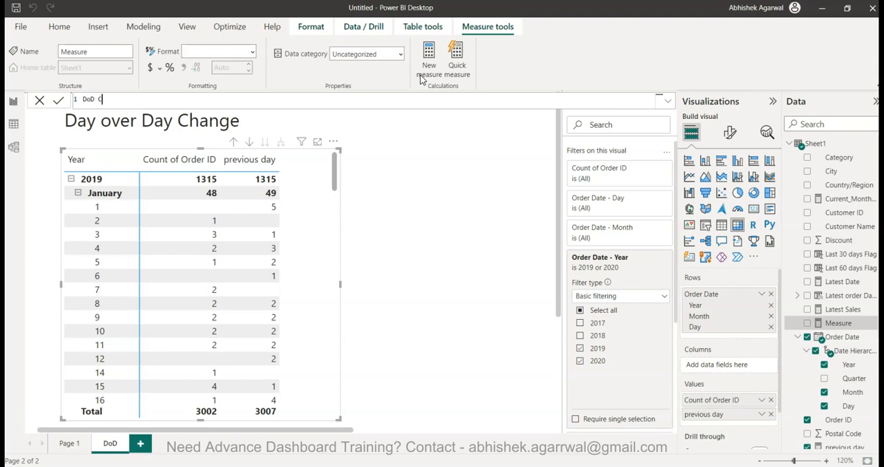
text(hange = DIVIDE()
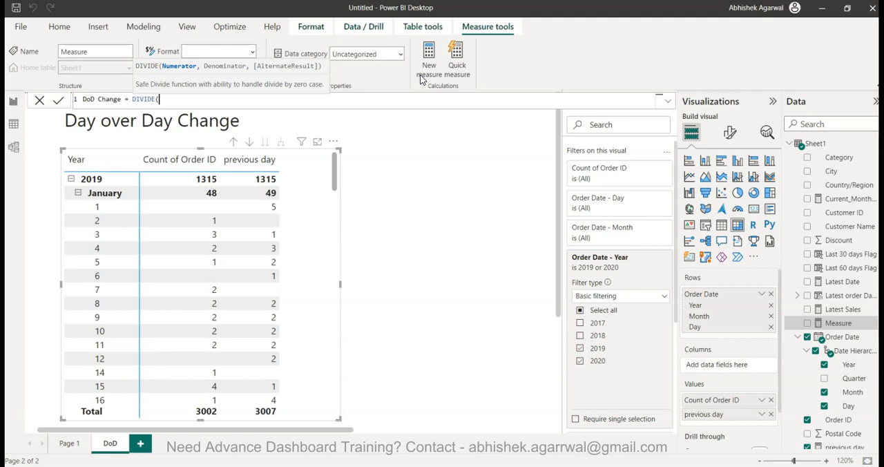
text(coun)
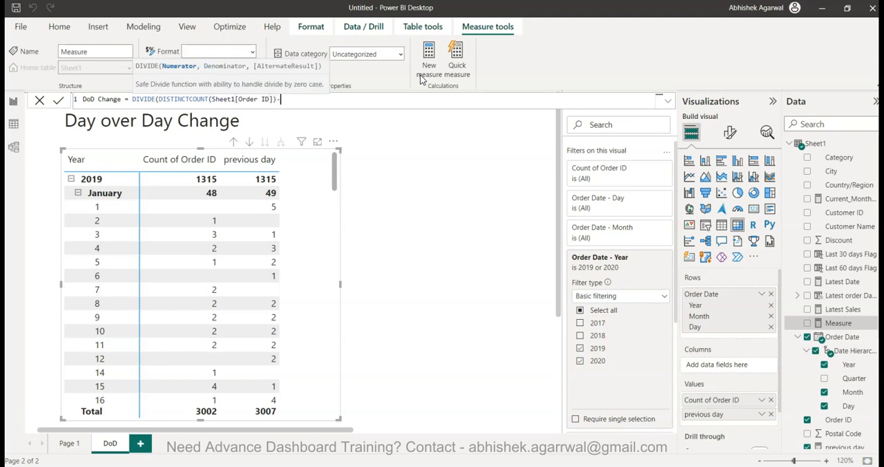
text(-pre)
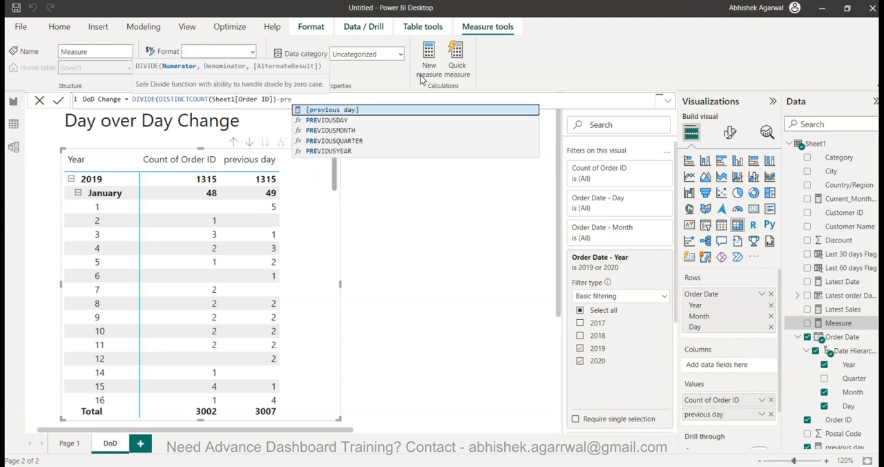
click(329, 109)
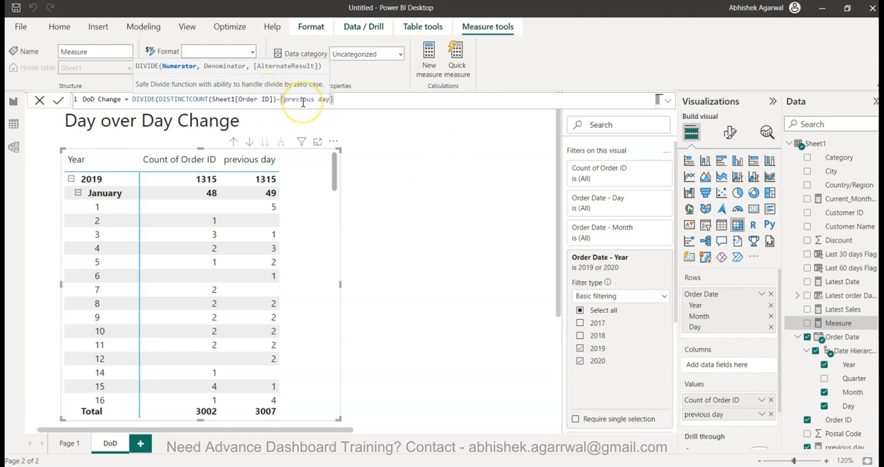
text(,previous day]))
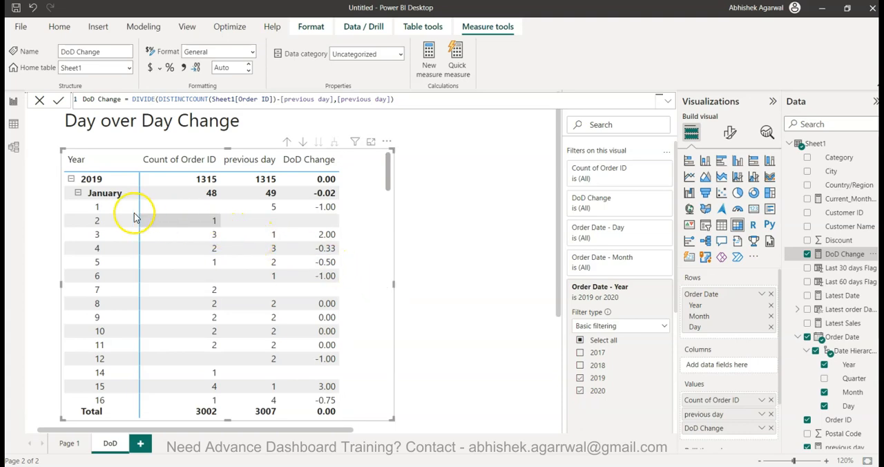
mouse_move(201, 224)
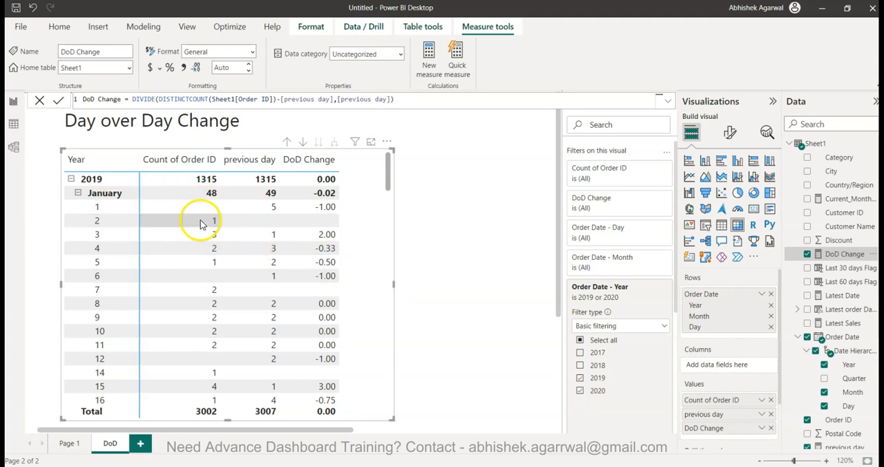
mouse_move(213, 227)
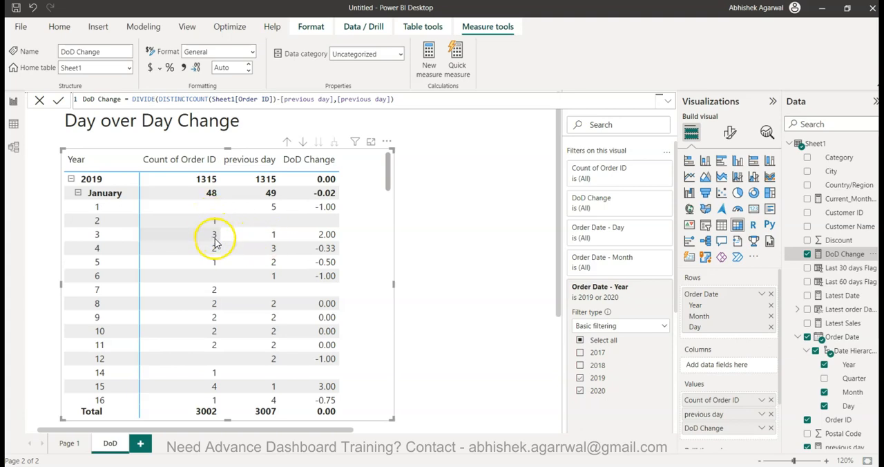
mouse_move(315, 243)
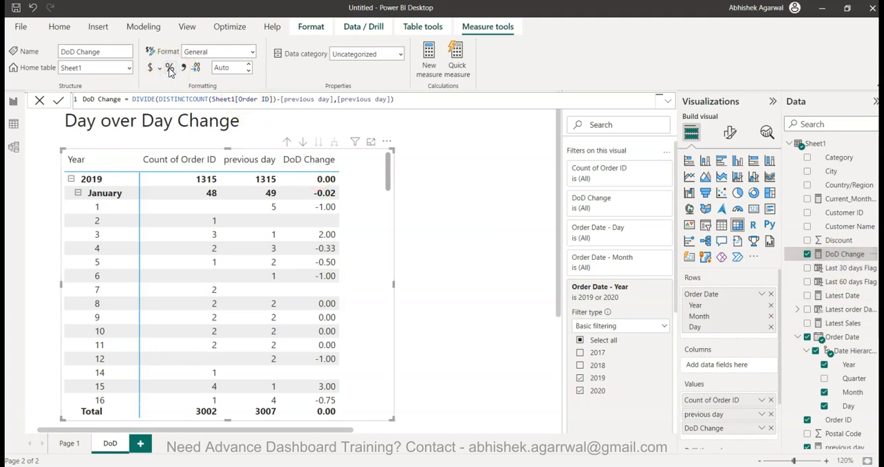
- Format DoD Change as a percentage with 2 decimals, then select the previous day measure
click(166, 67)
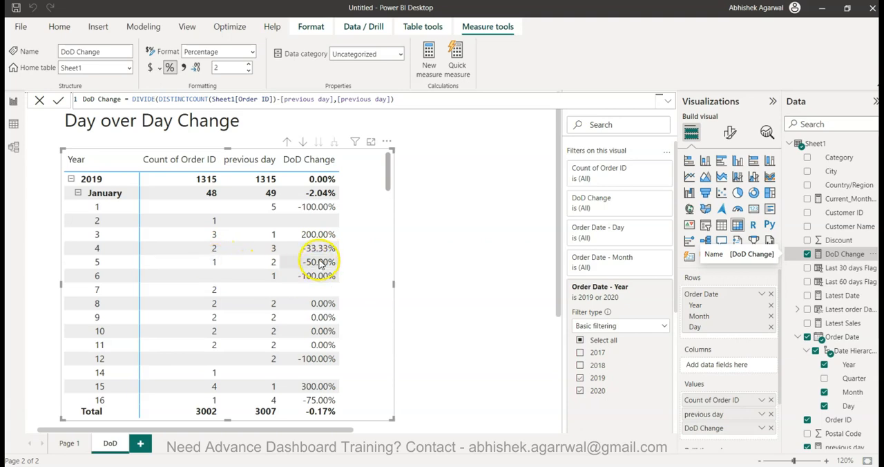
mouse_move(329, 281)
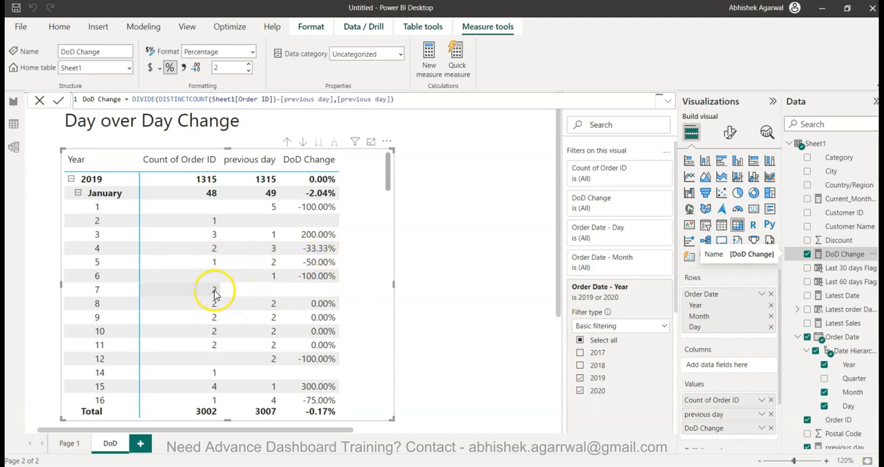
mouse_move(234, 305)
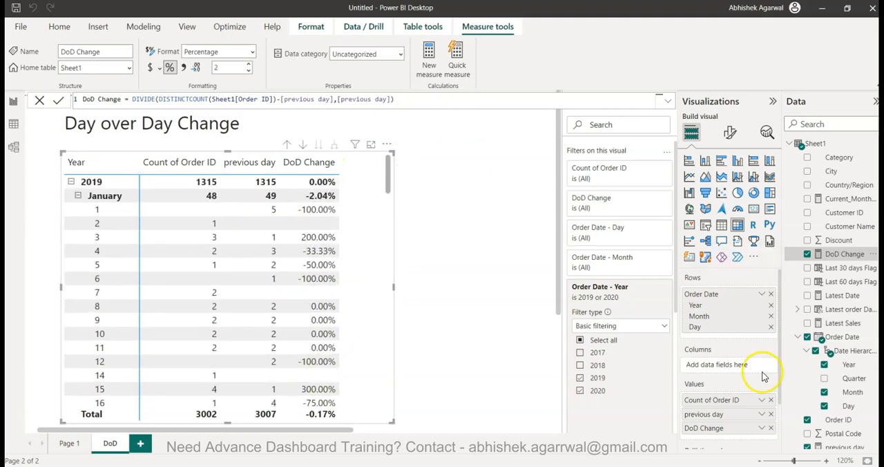
scroll(down, 3)
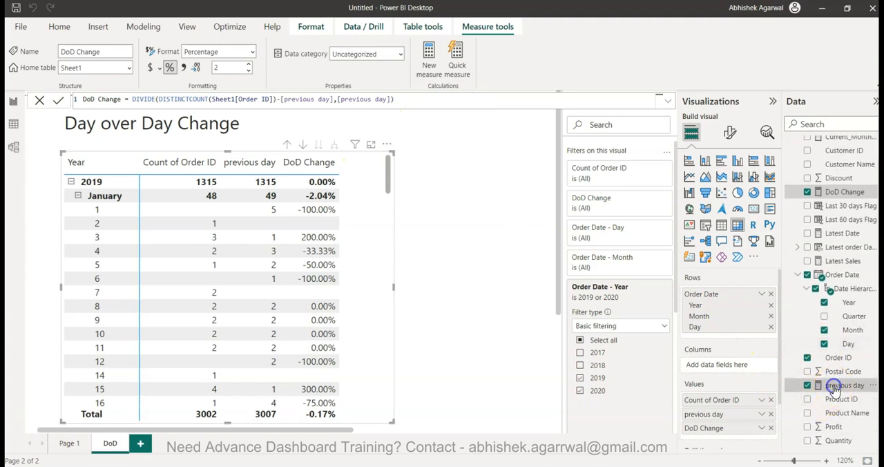
click(856, 384)
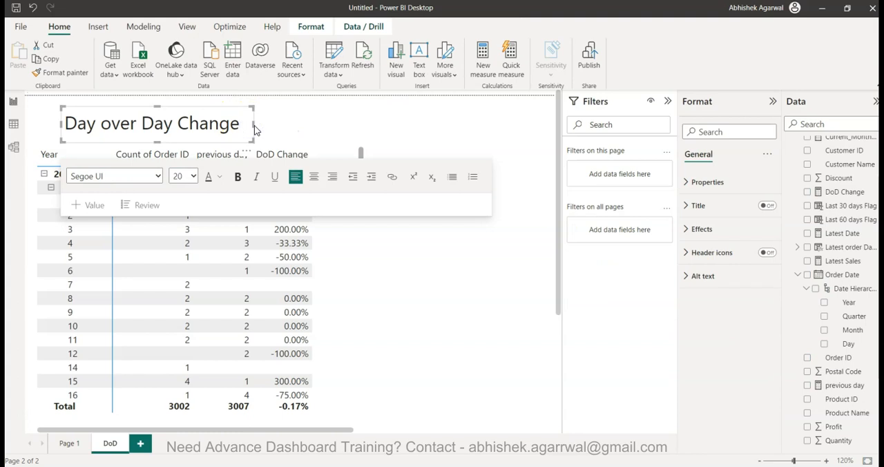
mouse_move(235, 110)
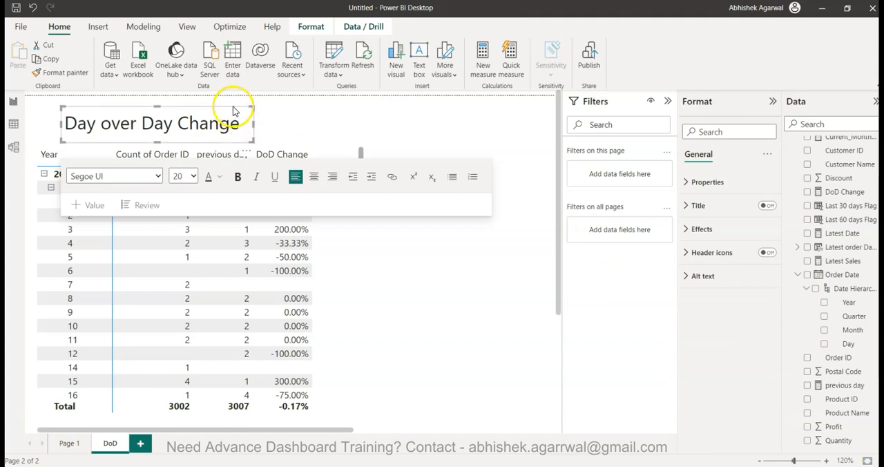
click(209, 109)
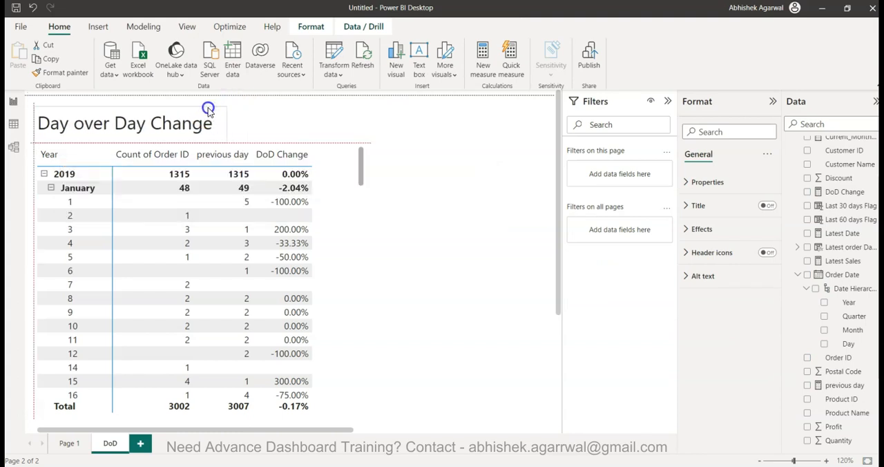